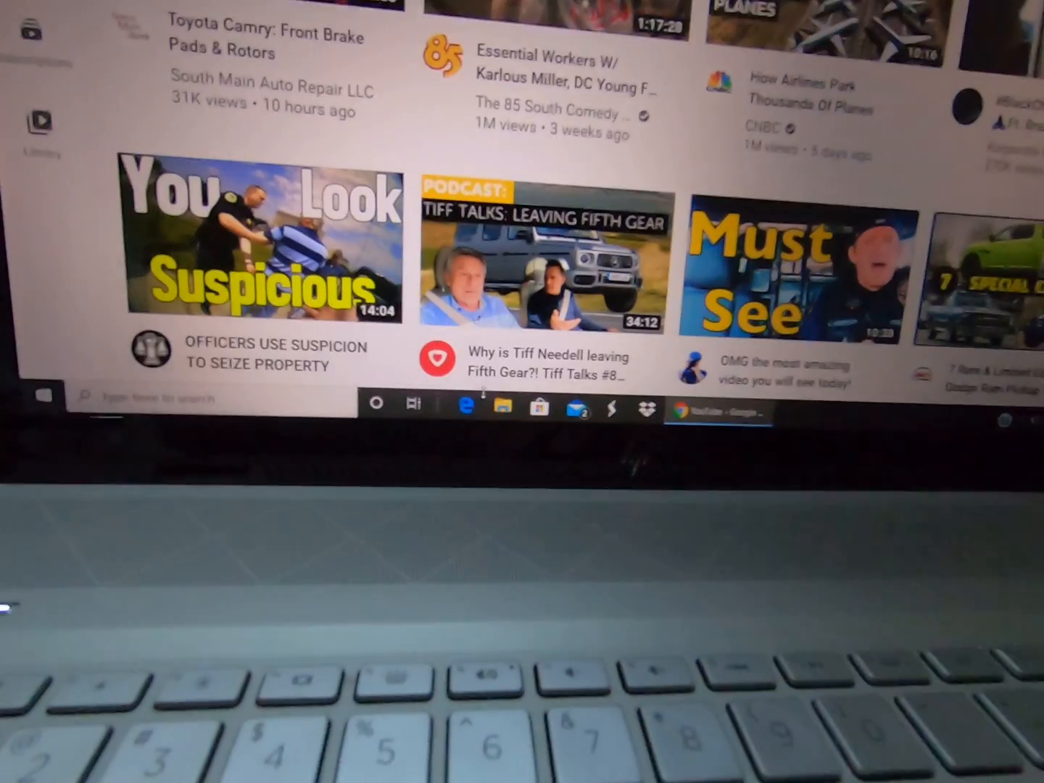
Open the YouTube home page screenshot in the Photos app
{"action": "left_click", "coordinate": [502, 404]}
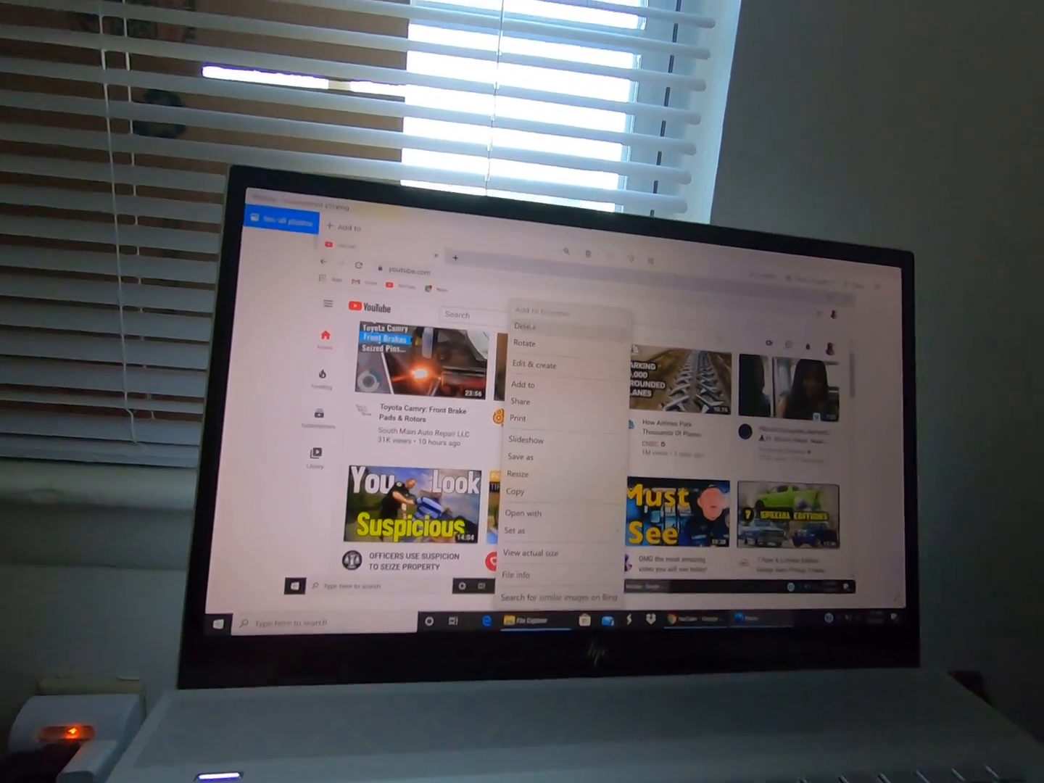
Delete the YouTube screenshot currently shown in Photos
{"action": "left_click", "coordinate": [524, 325]}
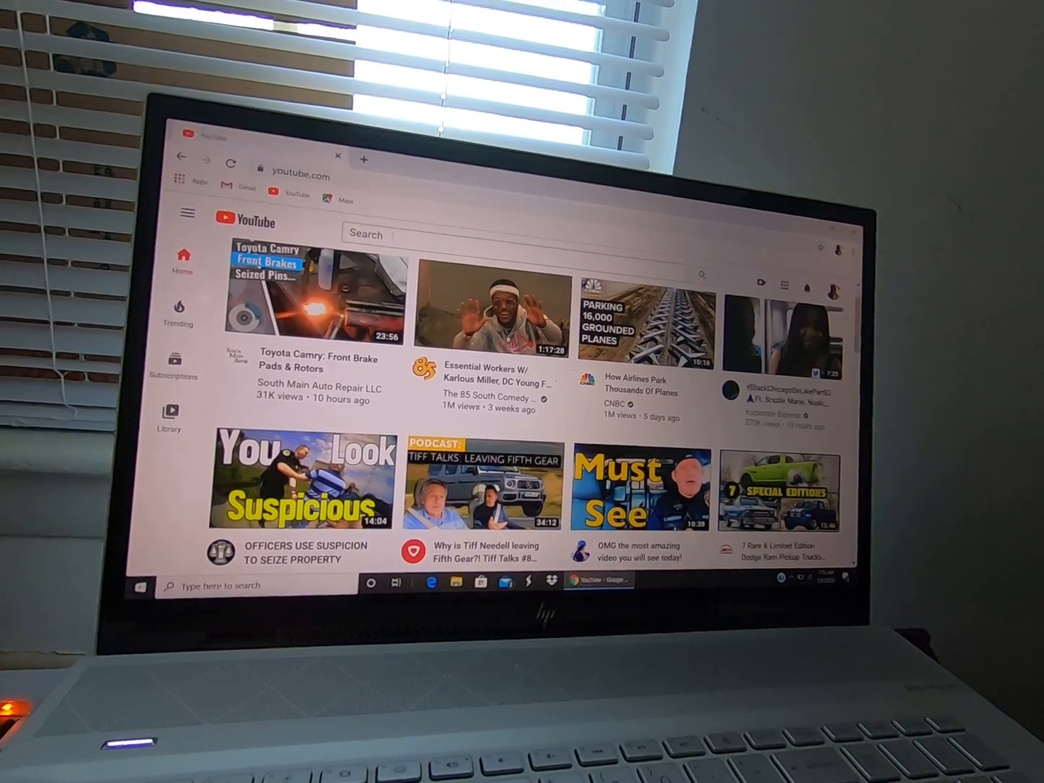
Take a new Windows+PrtScn screenshot of the YouTube page in Chrome
{"action": "left_click", "coordinate": [489, 315]}
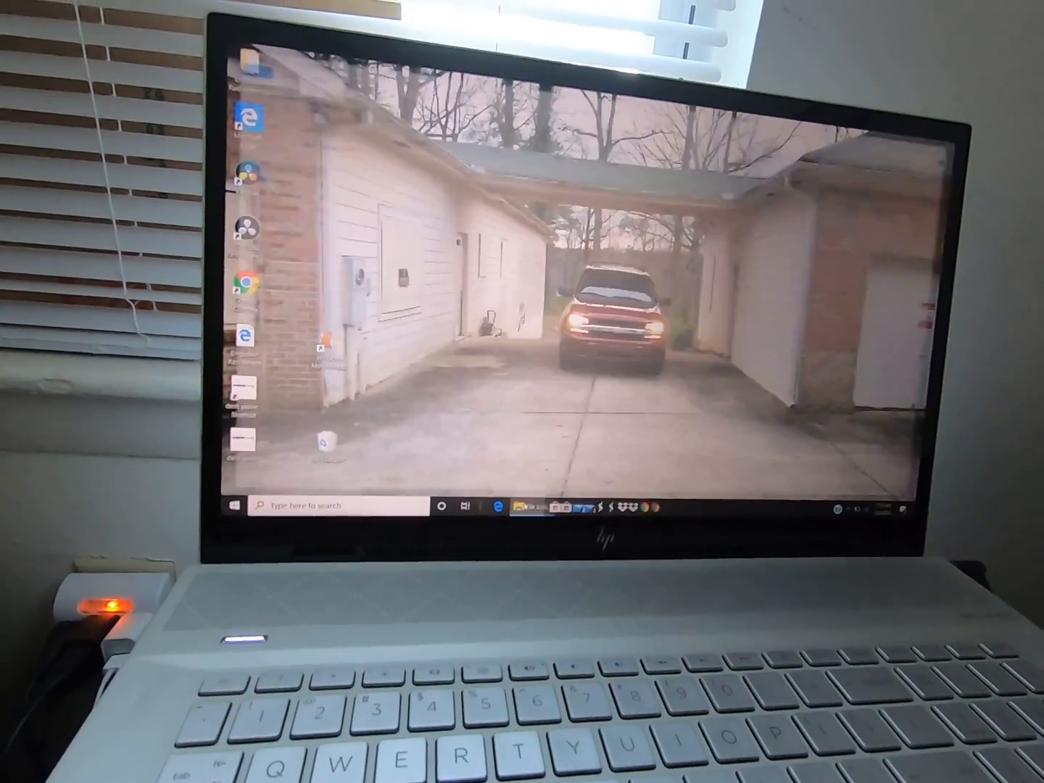
Open File Explorer at Quick access to see Screenshot (6) in recent files
{"action": "left_click", "coordinate": [514, 505]}
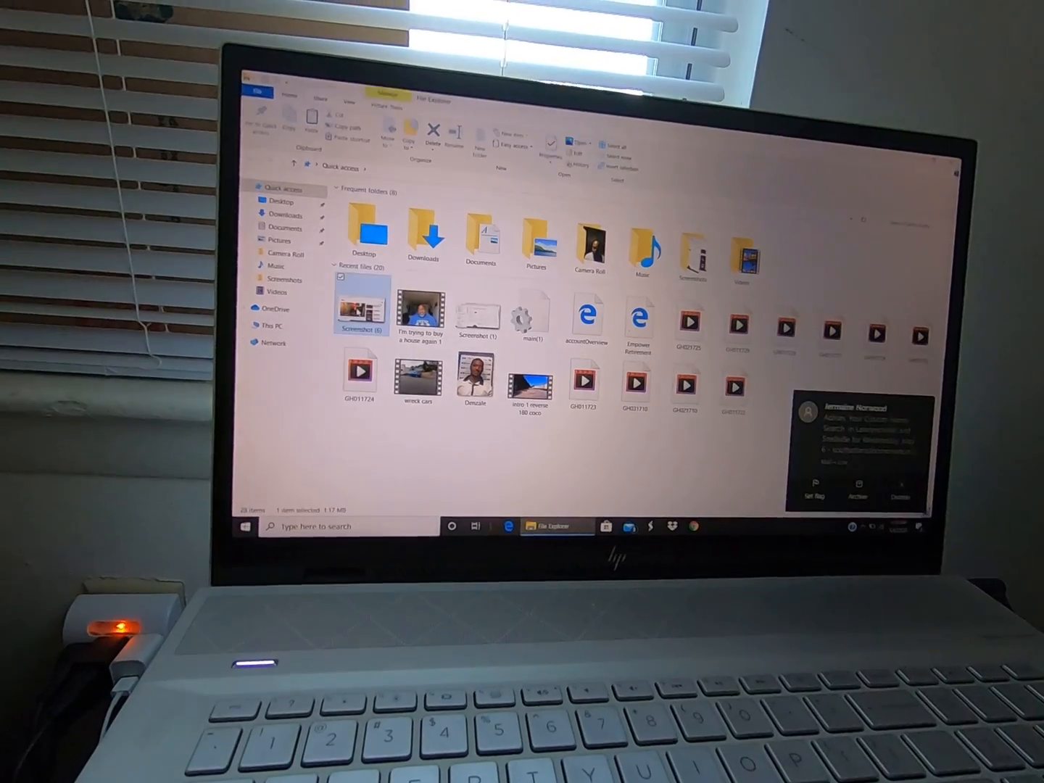